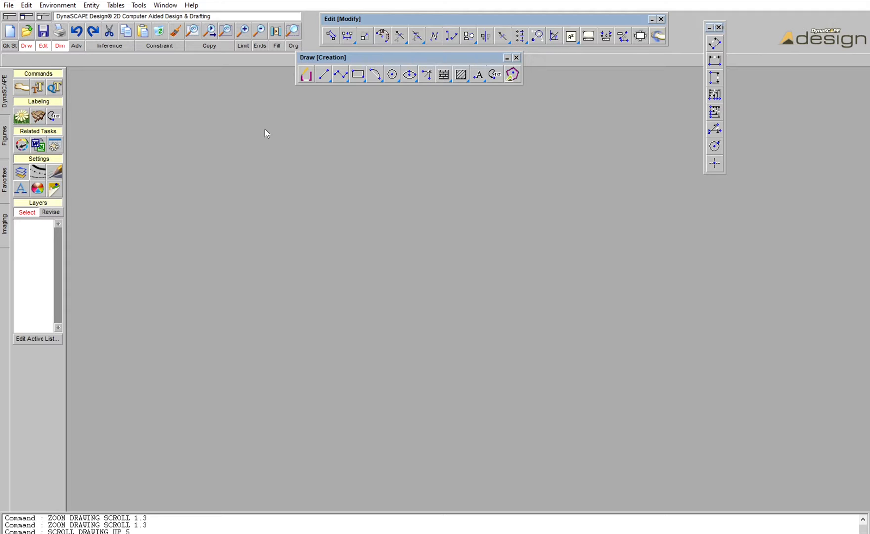
{"action": "mouse_move", "coordinate": [74, 169]}
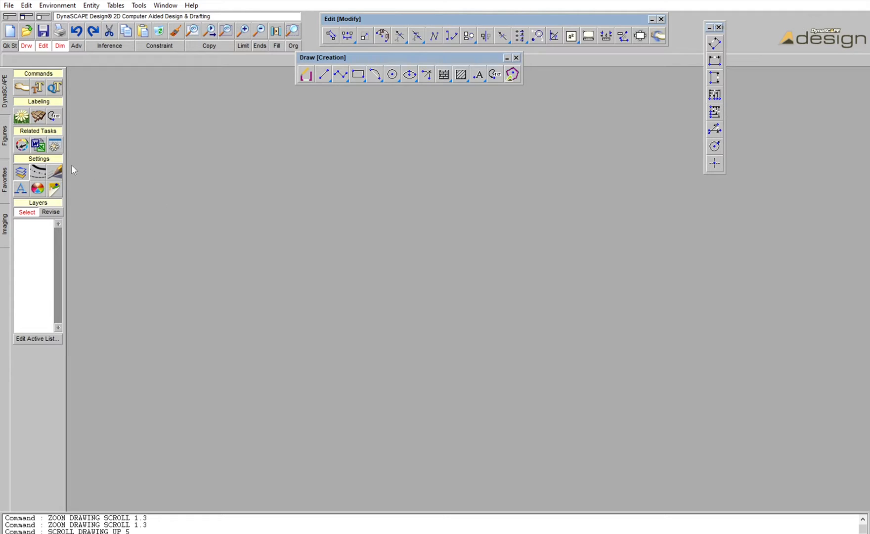
{"action": "mouse_move", "coordinate": [10, 30]}
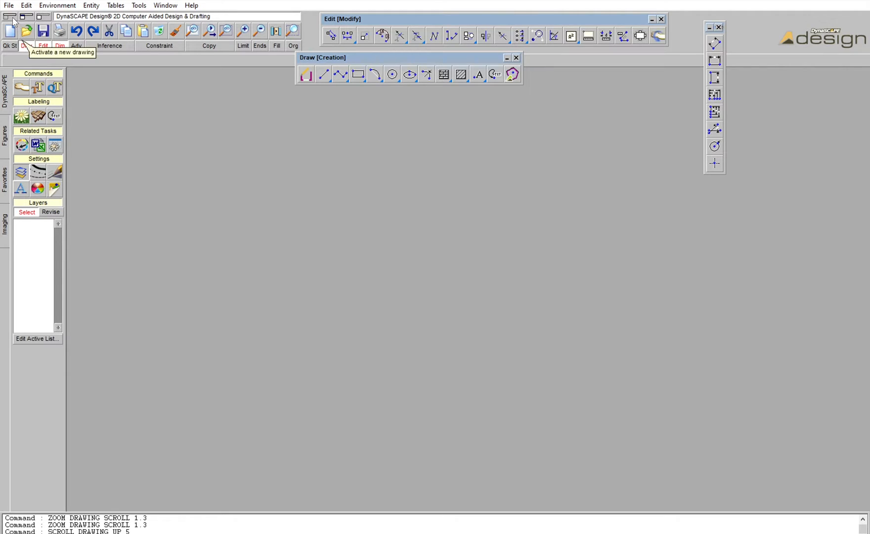
Begin a new drawing so the prototype sheet list appears
{"action": "left_click", "coordinate": [10, 31]}
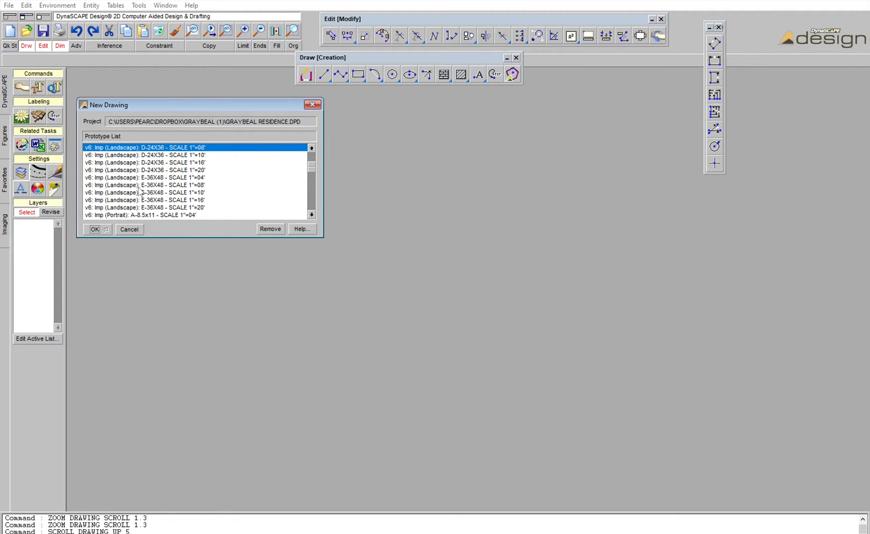
Create the drawing from the D-24X36 1"=08' prototype and start inserting a raster plat image
{"action": "left_click", "coordinate": [94, 228]}
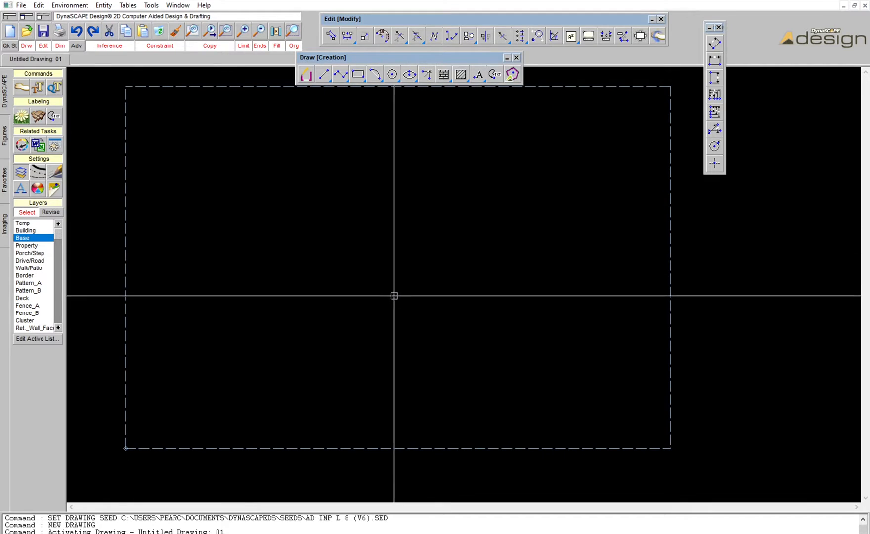
{"action": "mouse_move", "coordinate": [89, 145]}
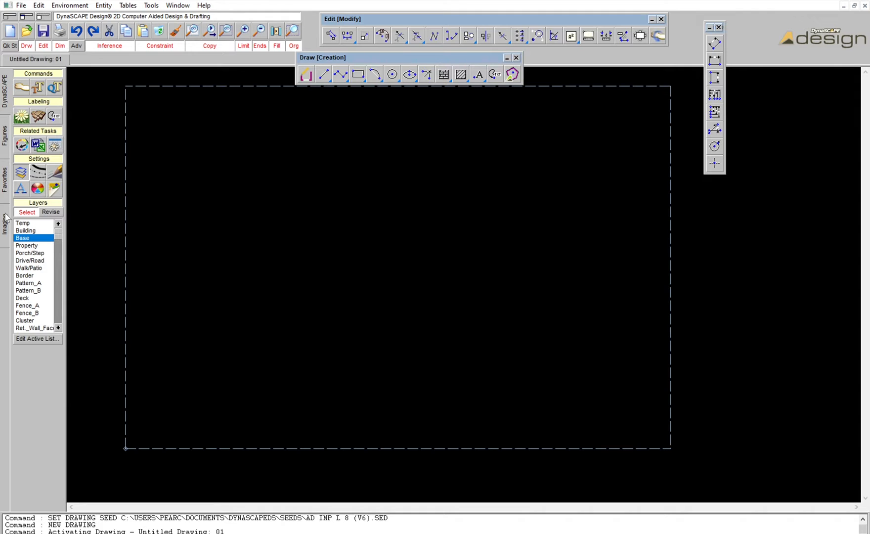
{"action": "left_click", "coordinate": [5, 224]}
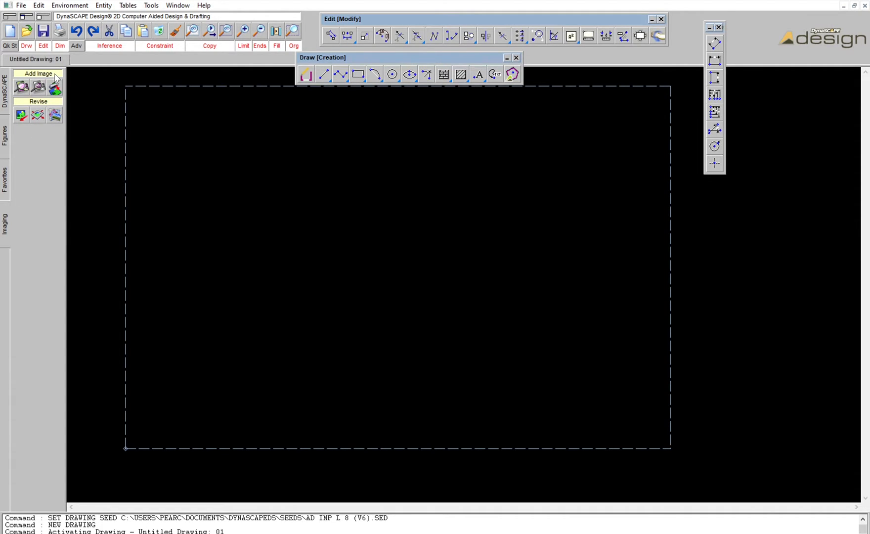
{"action": "mouse_move", "coordinate": [55, 86]}
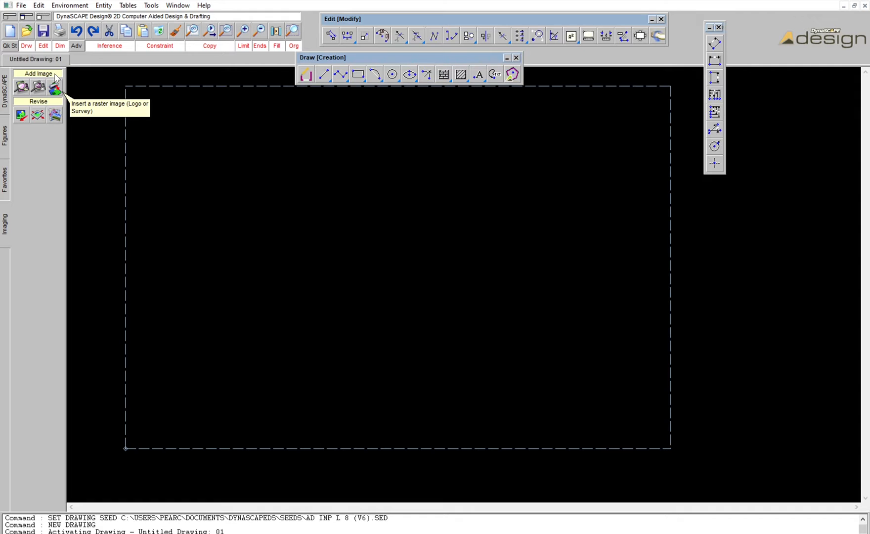
{"action": "left_click", "coordinate": [54, 87]}
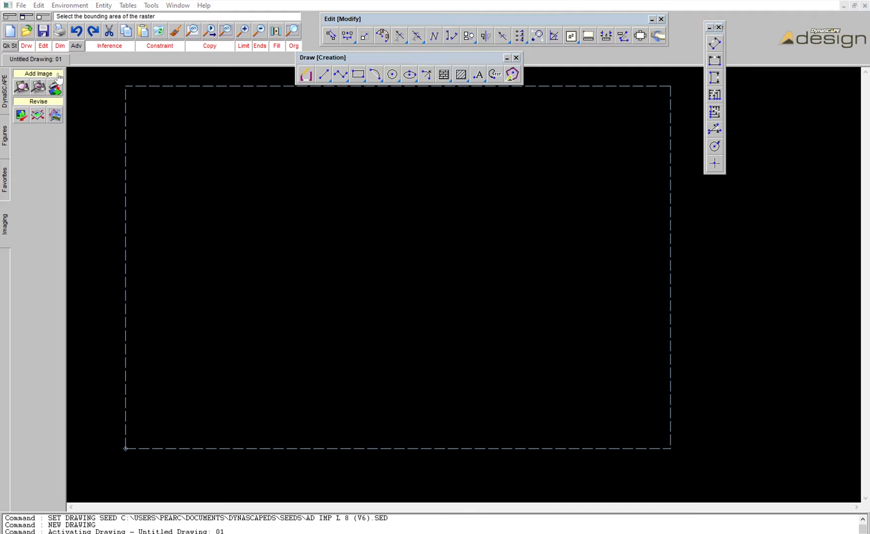
{"action": "mouse_move", "coordinate": [209, 147]}
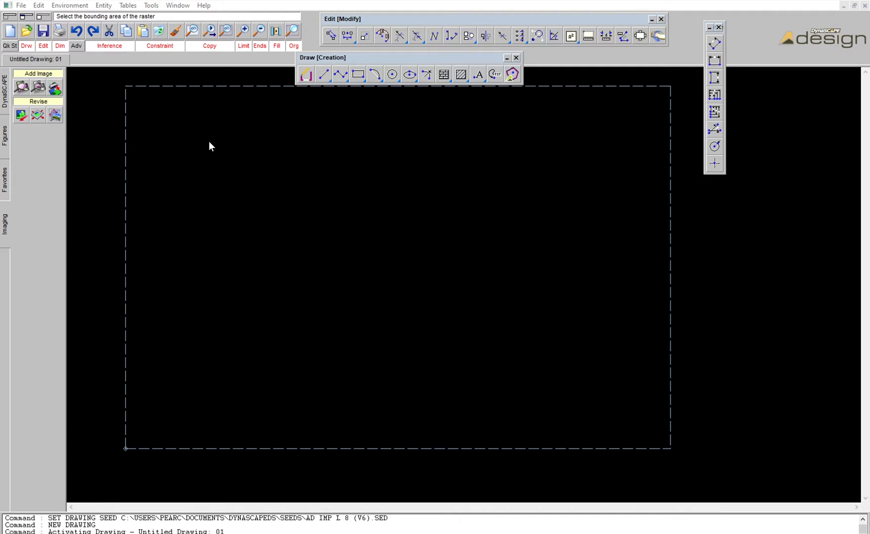
{"action": "mouse_move", "coordinate": [311, 268]}
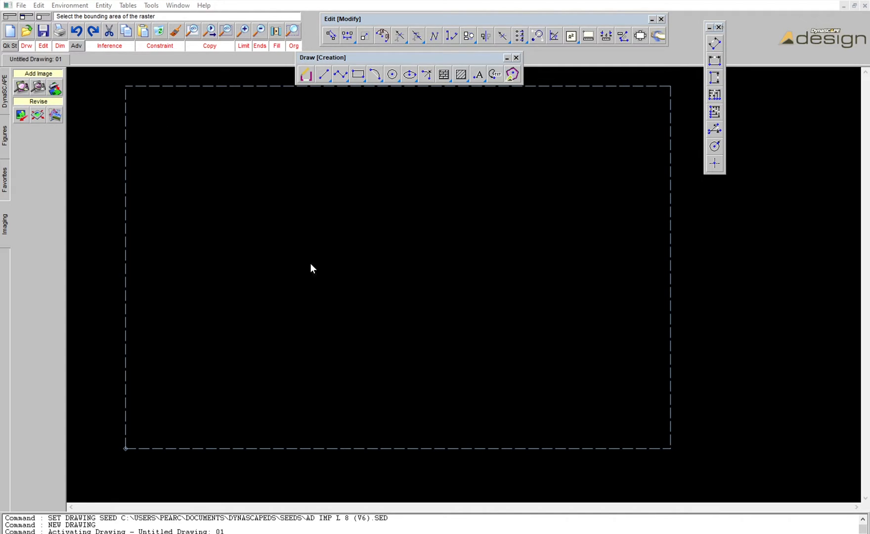
{"action": "mouse_move", "coordinate": [213, 400]}
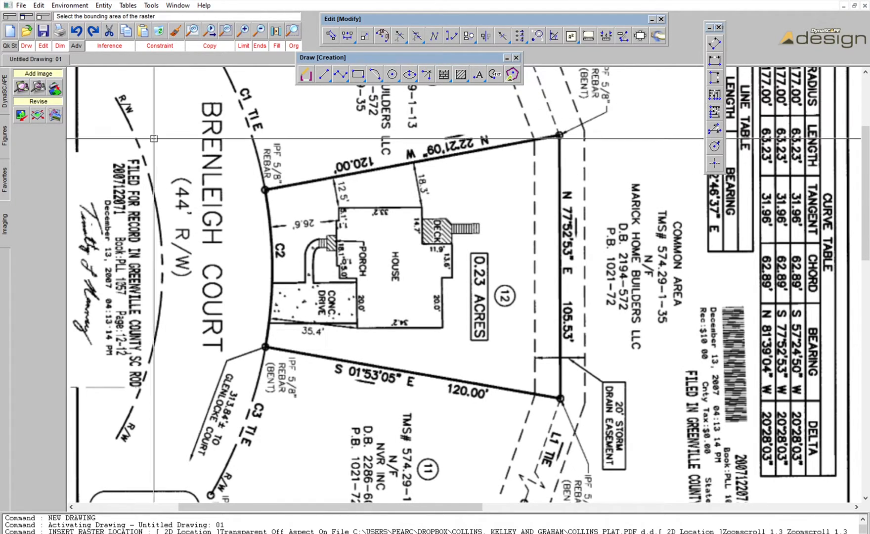
{"action": "mouse_move", "coordinate": [261, 272]}
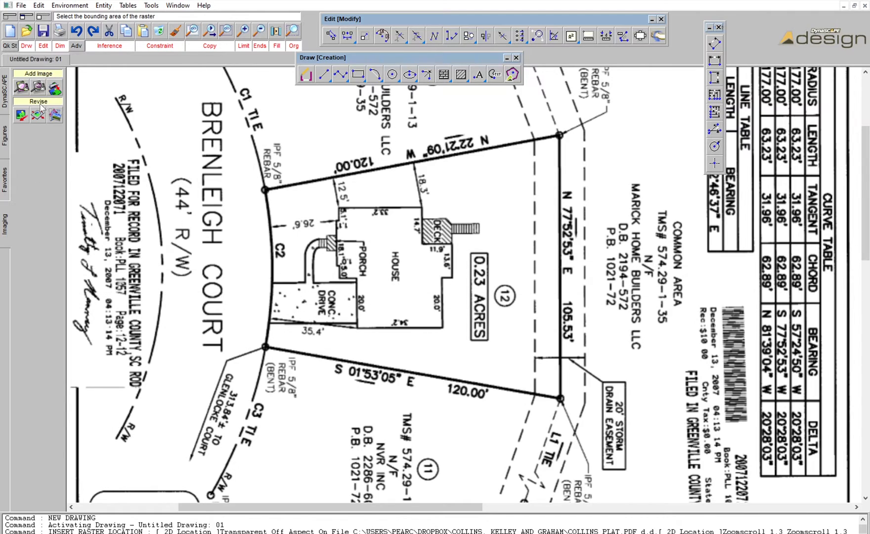
{"action": "mouse_move", "coordinate": [37, 115]}
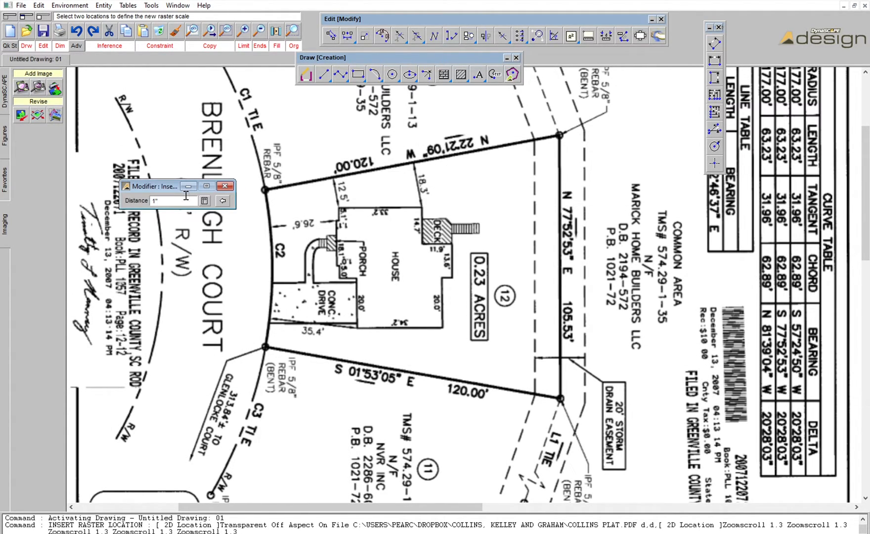
Enter 120 as the true length of the picked property line to rescale the plat
{"action": "type", "text": "120"}
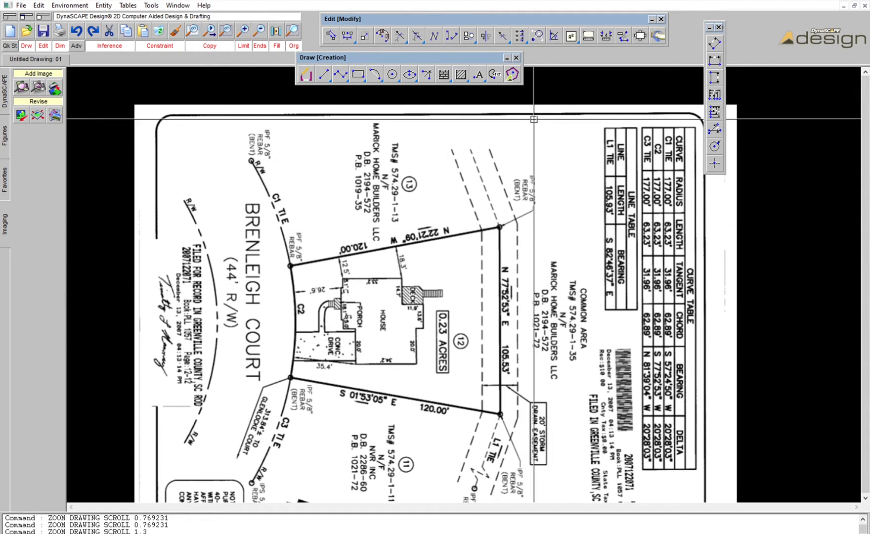
{"action": "mouse_move", "coordinate": [606, 36]}
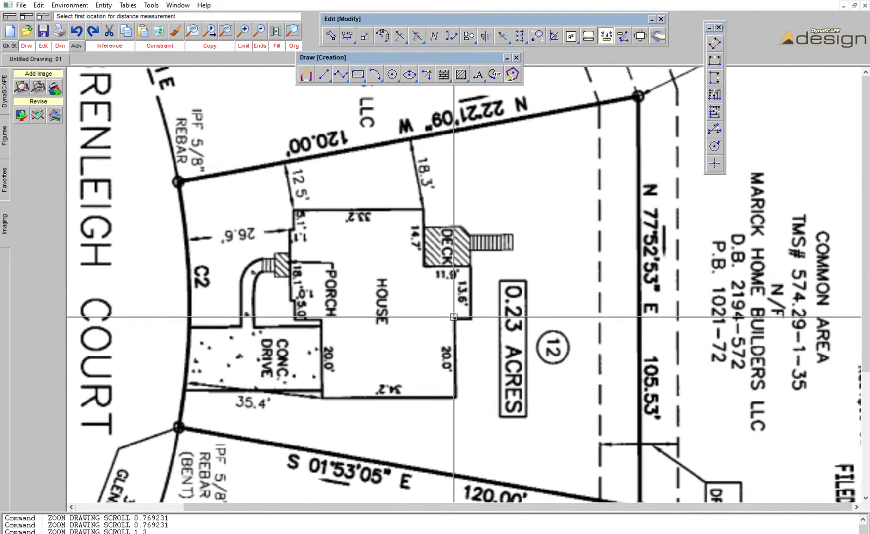
Measure the property line, then rescale the plat again with a true distance of 120'-0"
{"action": "left_click", "coordinate": [453, 318]}
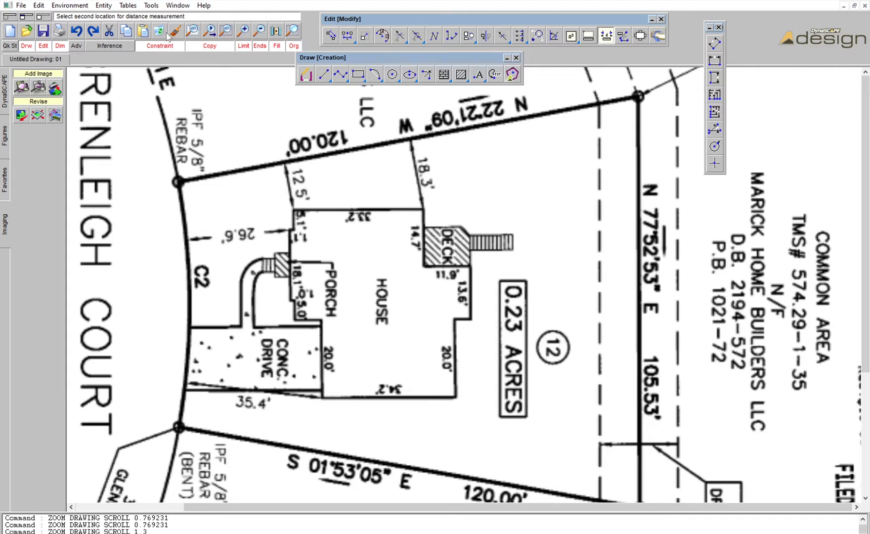
{"action": "mouse_move", "coordinate": [198, 67]}
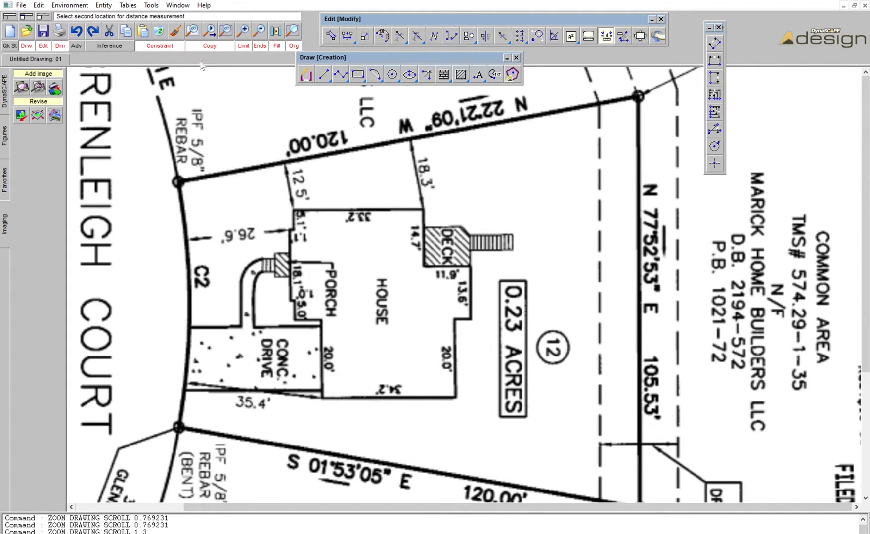
{"action": "left_click", "coordinate": [454, 395]}
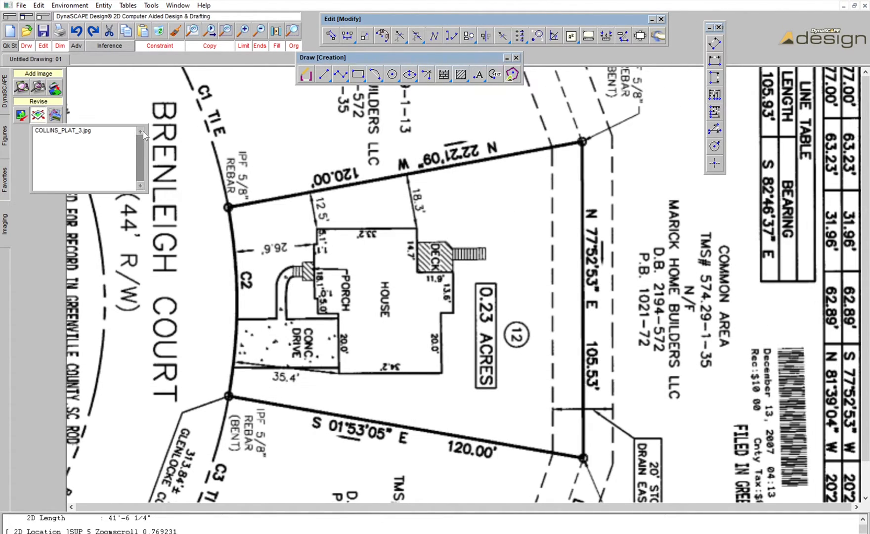
{"action": "left_click", "coordinate": [38, 114]}
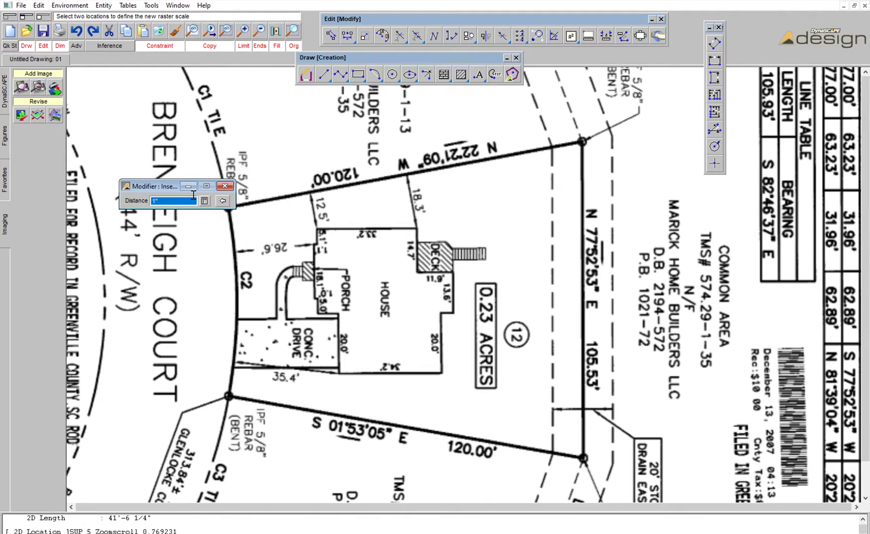
{"action": "type", "text": "120'-0\""}
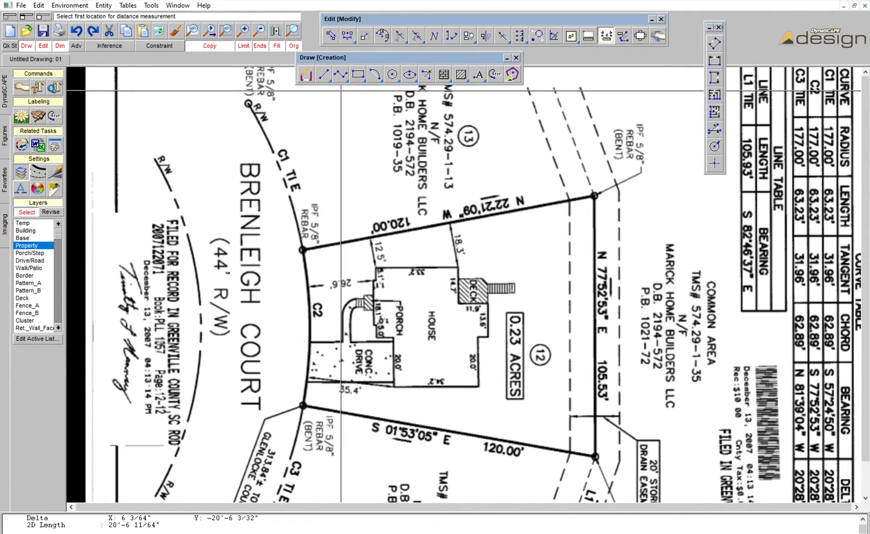
Trace the lot boundary as a polyline with segments 120 and 105.5, closed back to the start corner
{"action": "left_click", "coordinate": [340, 74]}
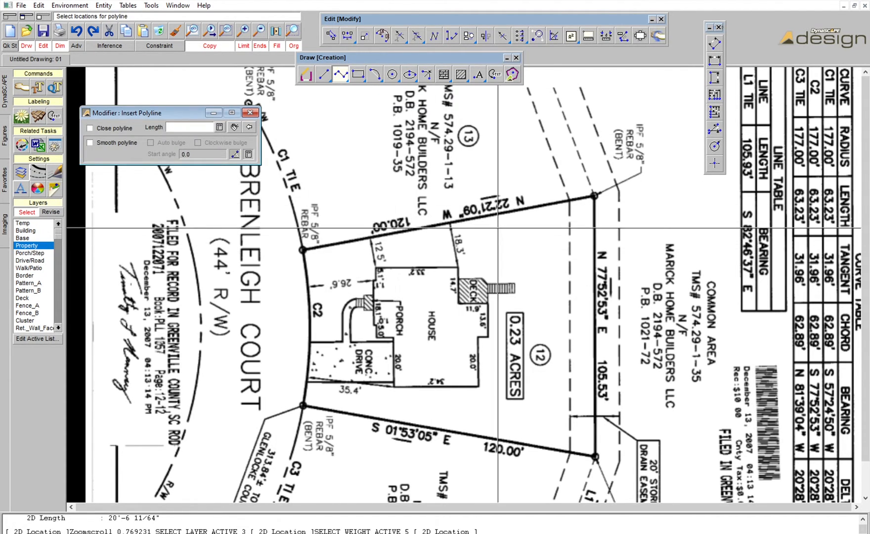
{"action": "mouse_move", "coordinate": [189, 119]}
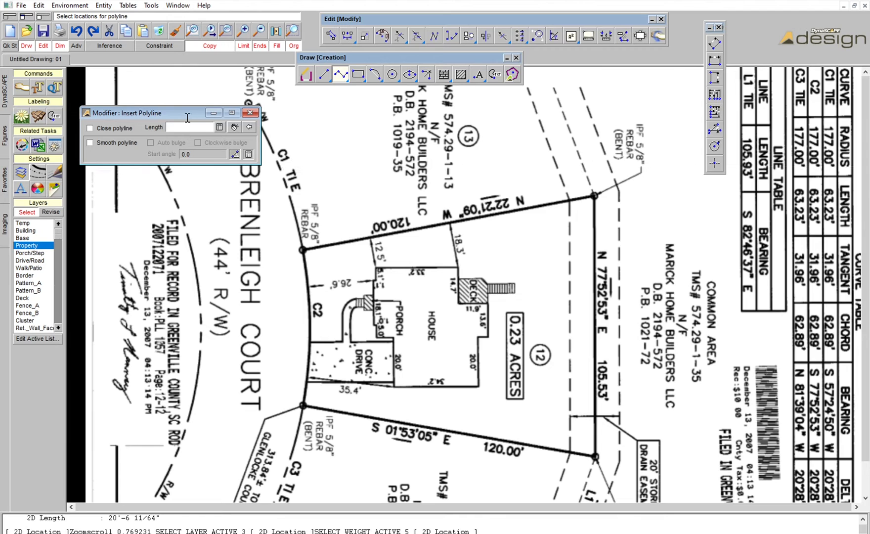
{"action": "type", "text": "120"}
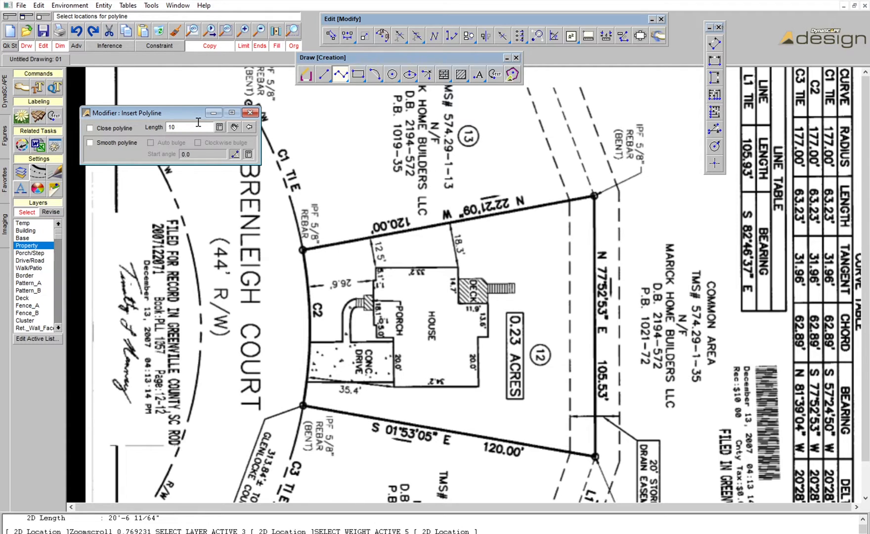
{"action": "type", "text": "105.5"}
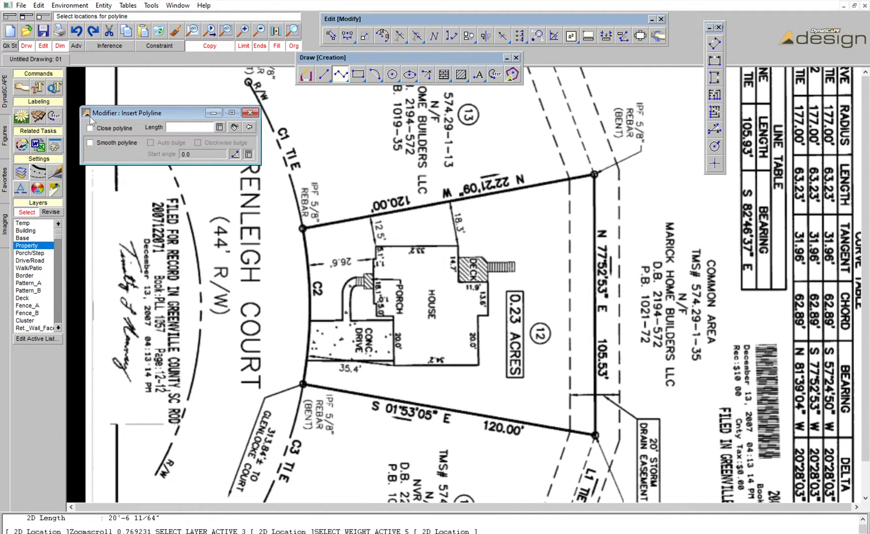
{"action": "left_click", "coordinate": [90, 128]}
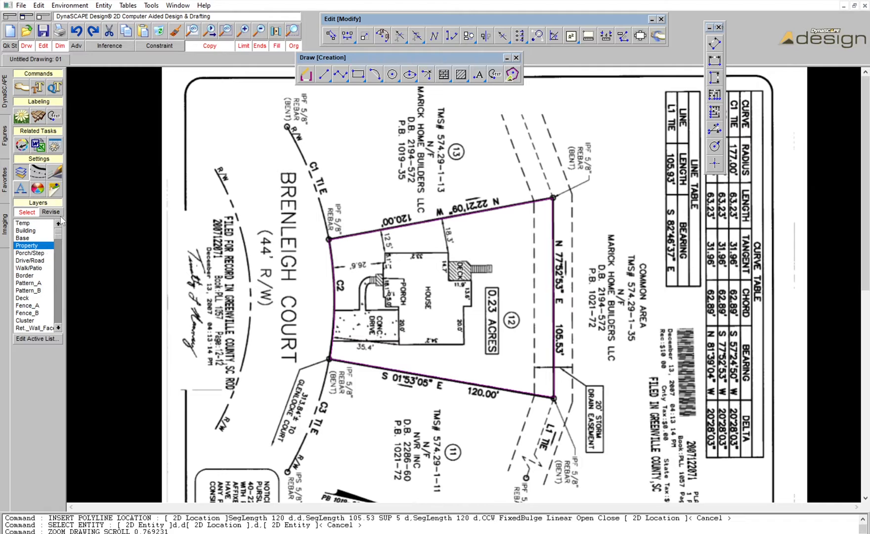
{"action": "mouse_move", "coordinate": [34, 275]}
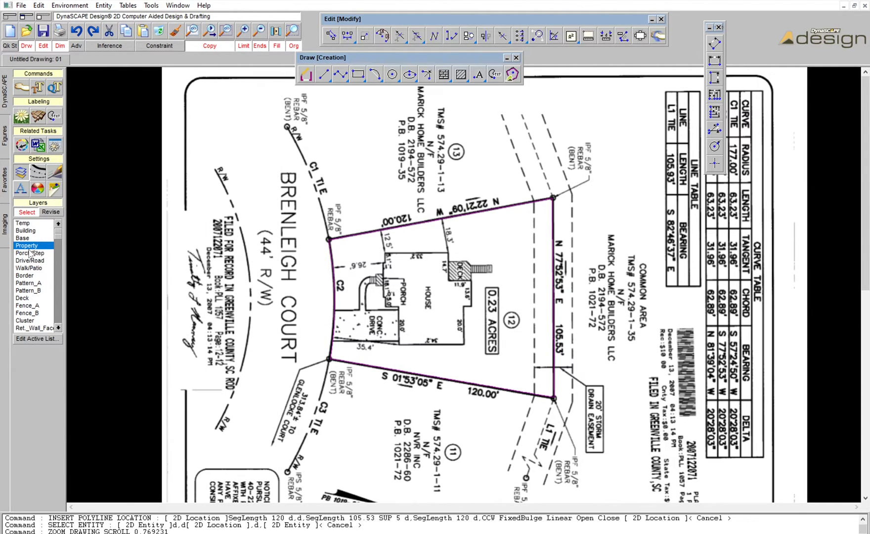
Make Drive/Road the current layer for tracing the driveway and house
{"action": "left_click", "coordinate": [29, 260]}
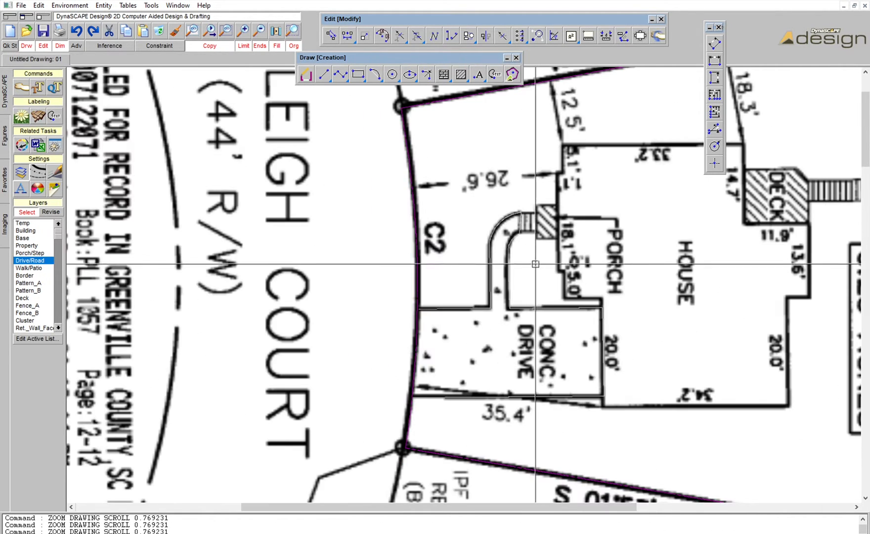
Trace the driveway and house outlines as polylines over the plat
{"action": "scroll", "scroll_direction": "right", "scroll_amount": 3}
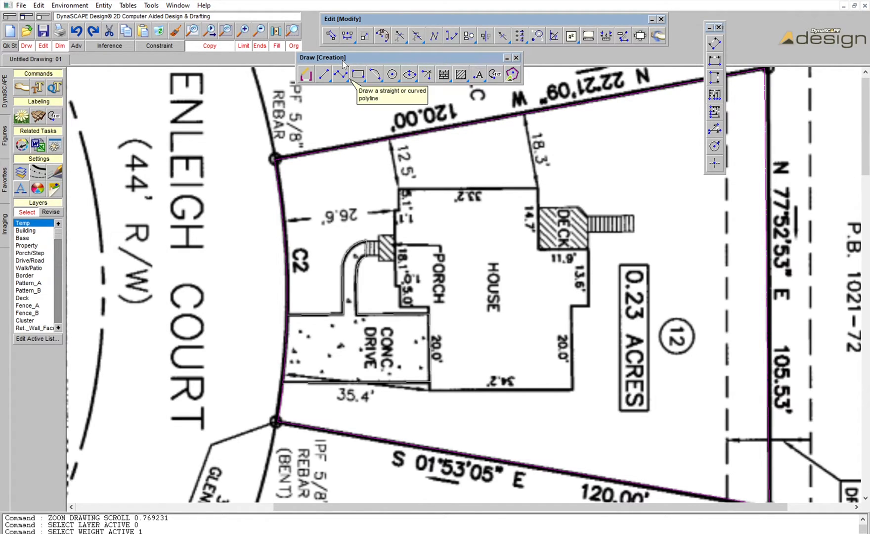
{"action": "left_click", "coordinate": [341, 74]}
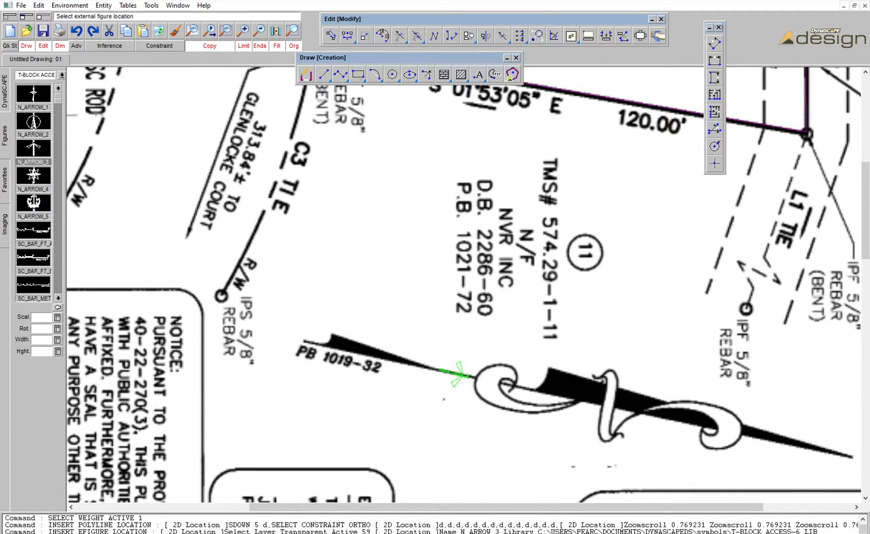
Zoom out to bring the whole plat sheet into view while placing the north arrow
{"action": "scroll", "scroll_direction": "down", "scroll_amount": 3}
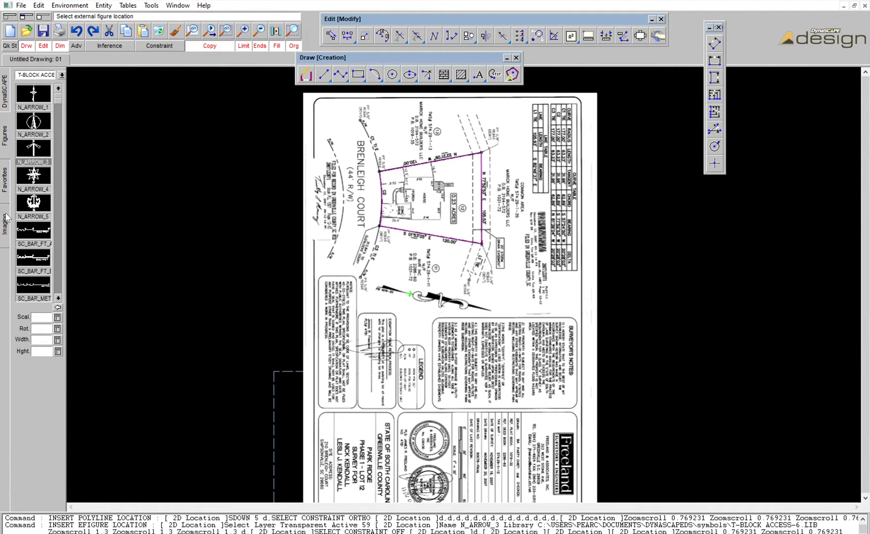
Hide the COLLINS_PLAT_3.jpg image and start moving the traced drawing
{"action": "left_click", "coordinate": [5, 226]}
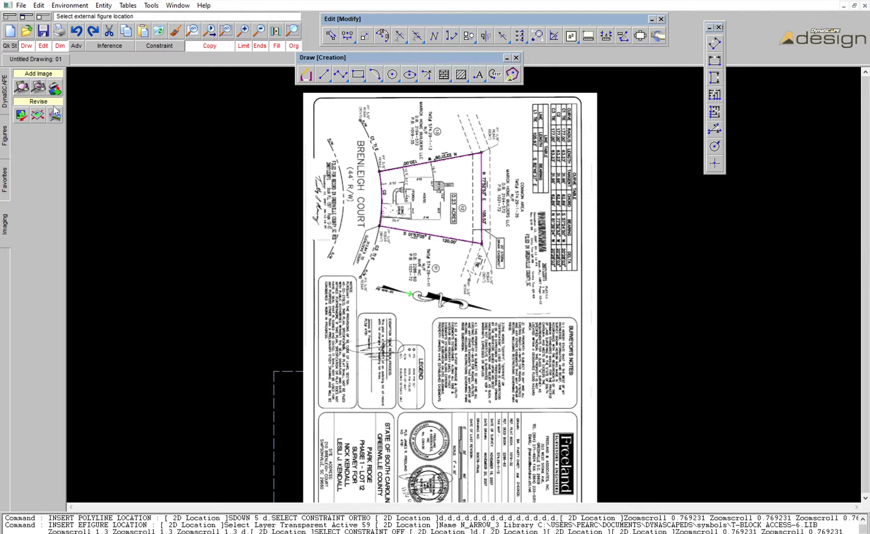
{"action": "mouse_move", "coordinate": [54, 114]}
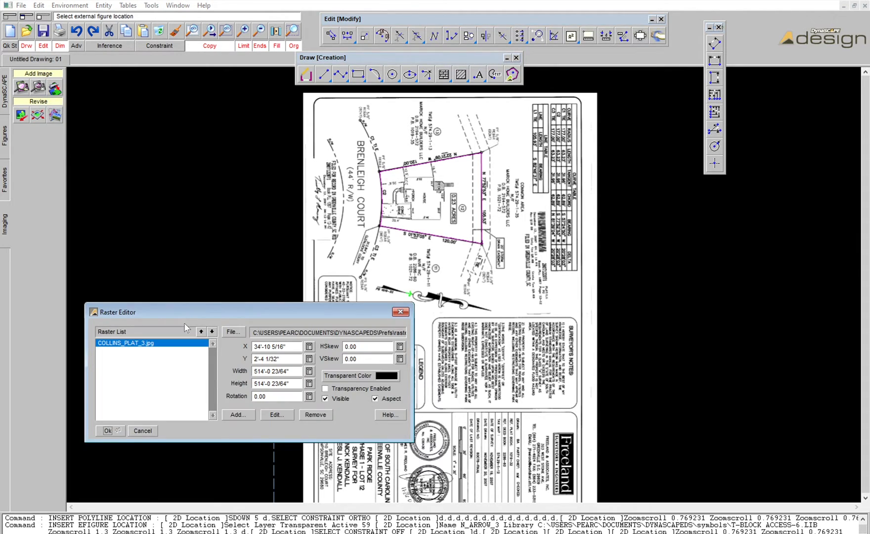
{"action": "mouse_move", "coordinate": [337, 304]}
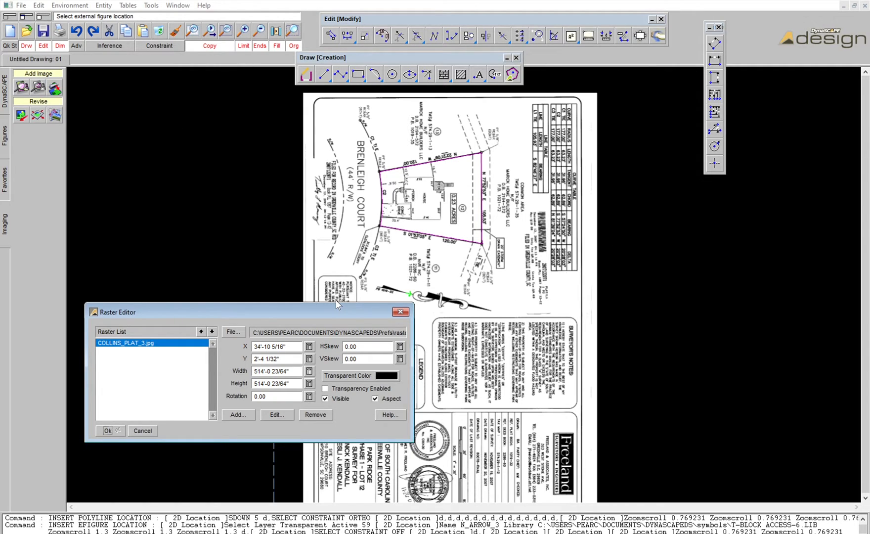
{"action": "mouse_move", "coordinate": [590, 134]}
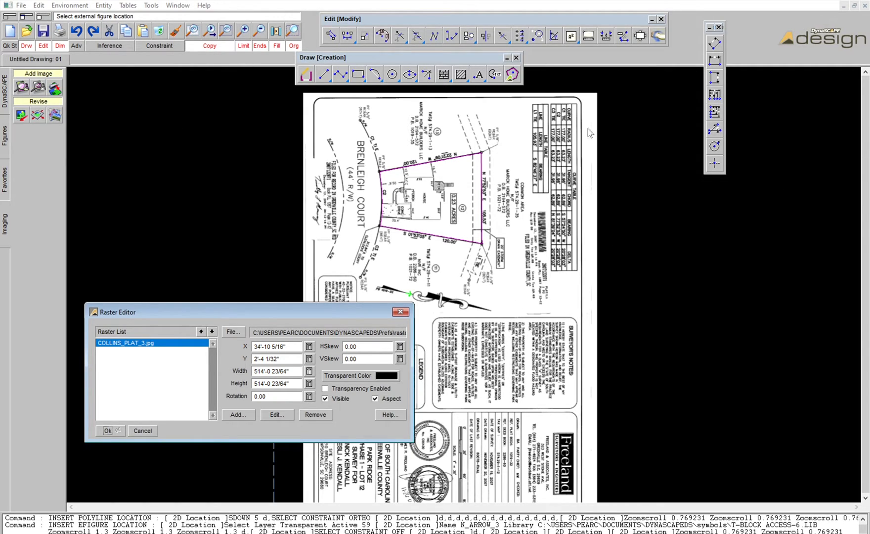
{"action": "mouse_move", "coordinate": [350, 326]}
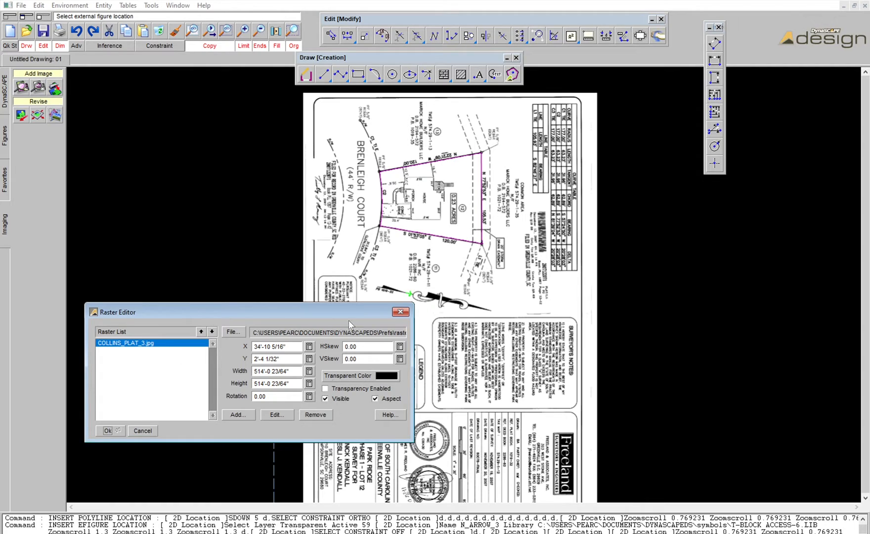
{"action": "mouse_move", "coordinate": [200, 400]}
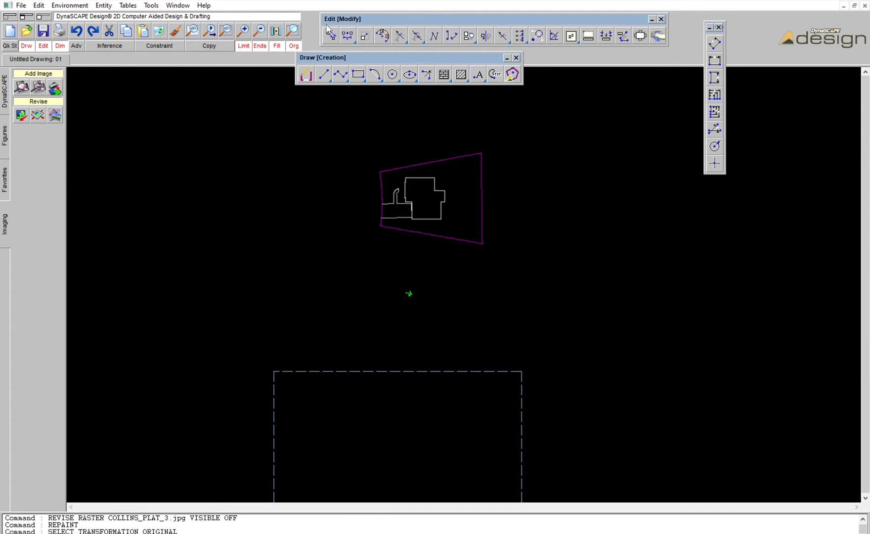
{"action": "left_click", "coordinate": [330, 36]}
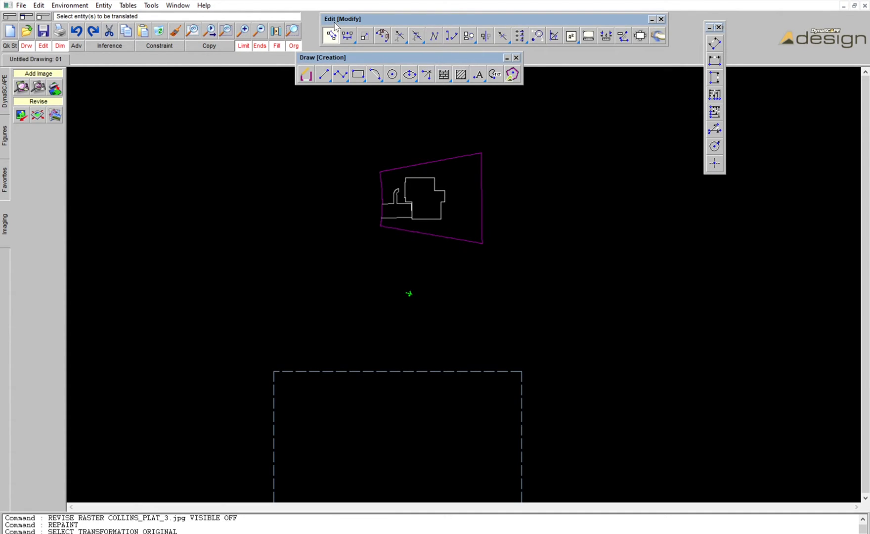